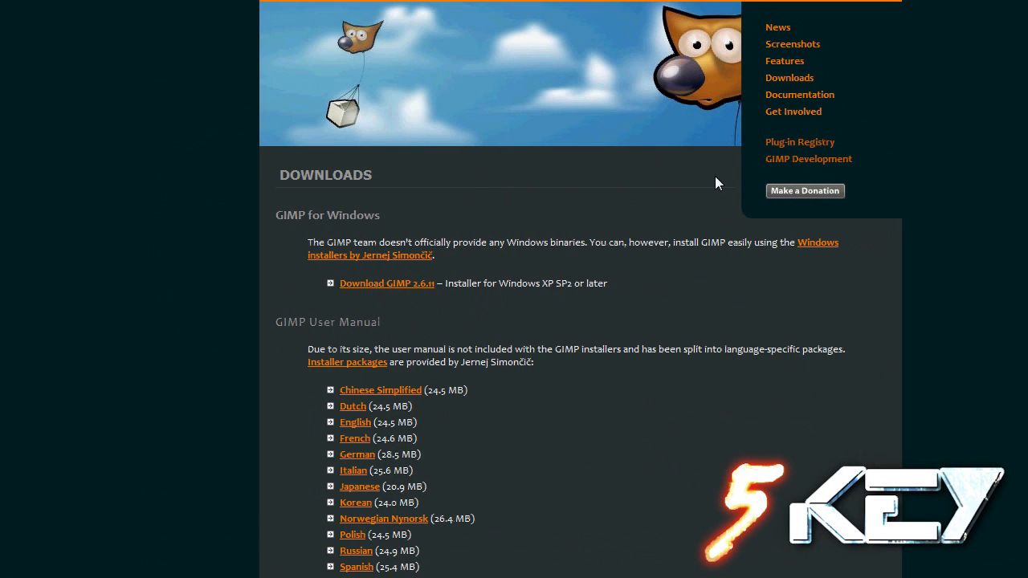
pyautogui.moveTo(706, 222)
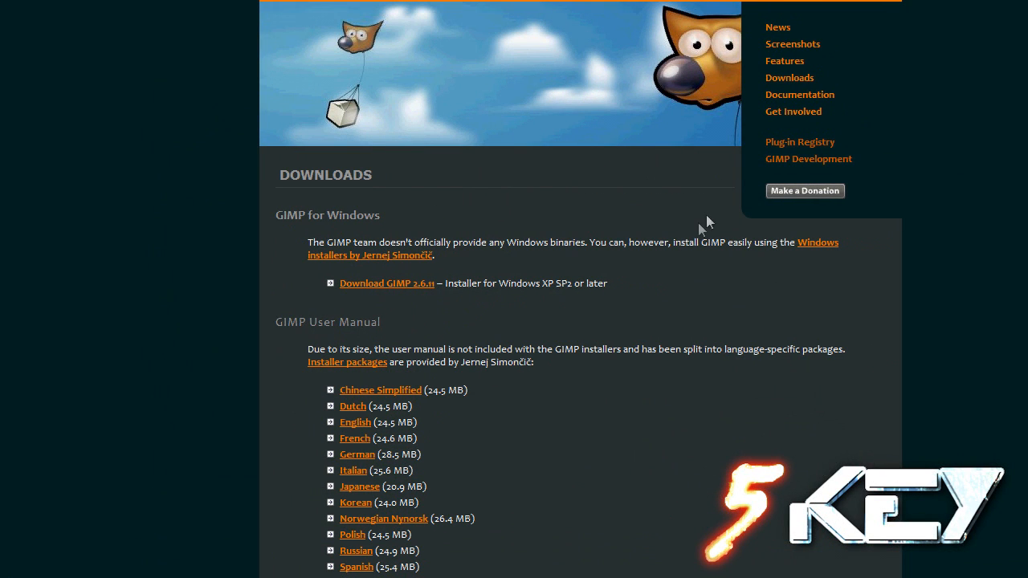
pyautogui.moveTo(655, 270)
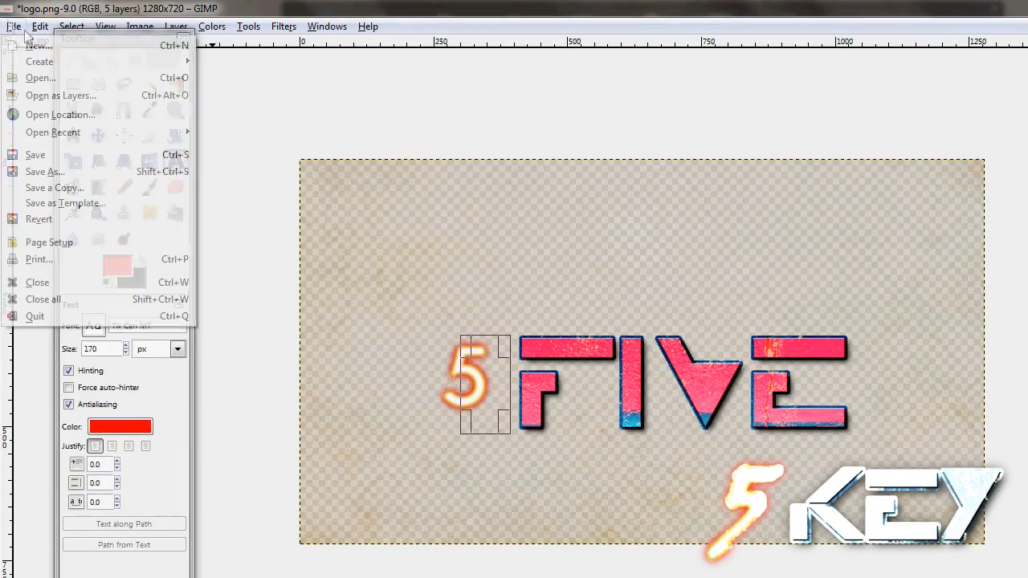
# Create a new 1280×720 image with a black background via File > New
pyautogui.click(38, 45)
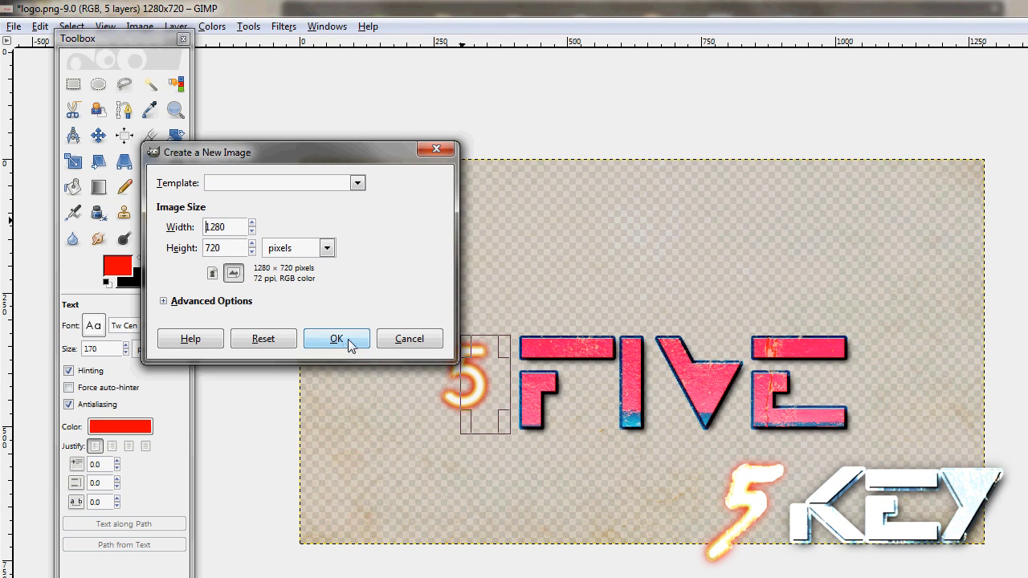
pyautogui.click(336, 338)
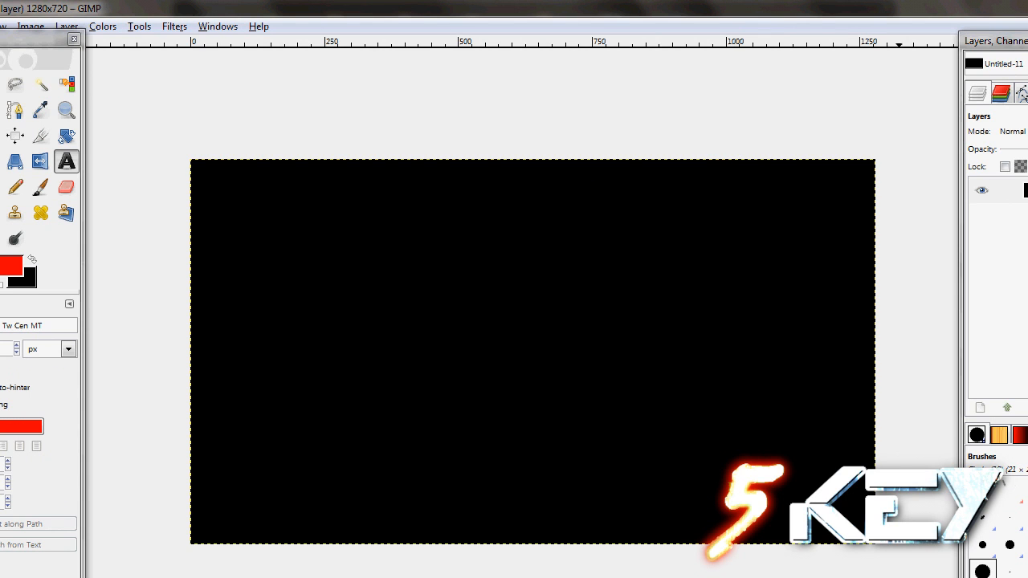
# Add a new transparent layer above the black Background layer
pyautogui.rightClick(899, 190)
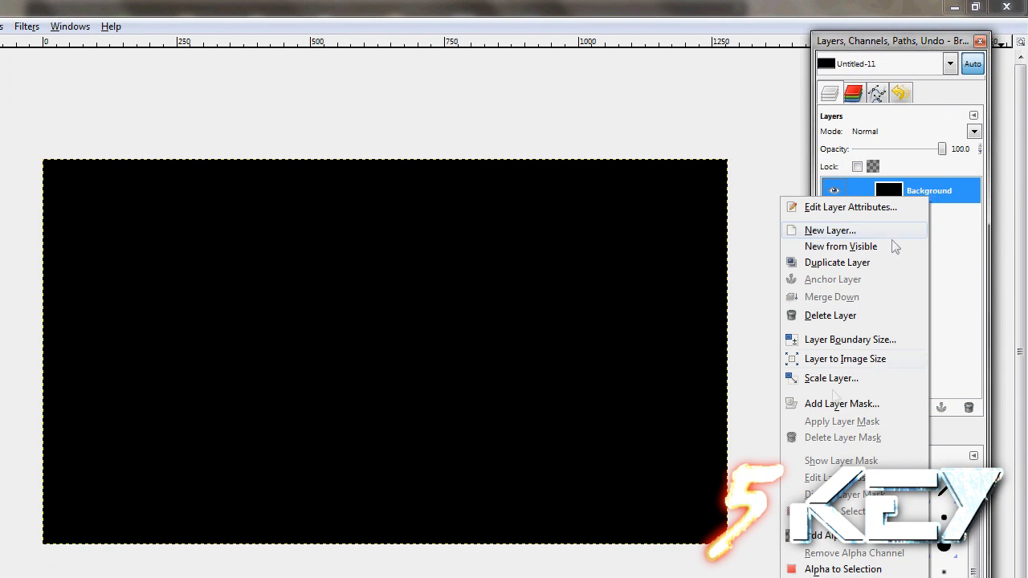
pyautogui.click(830, 230)
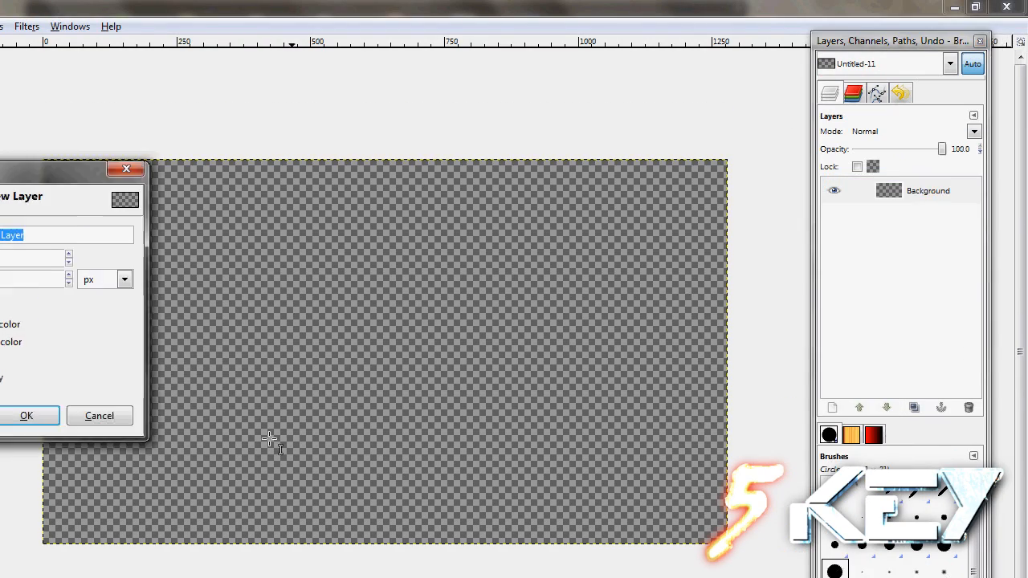
pyautogui.click(26, 415)
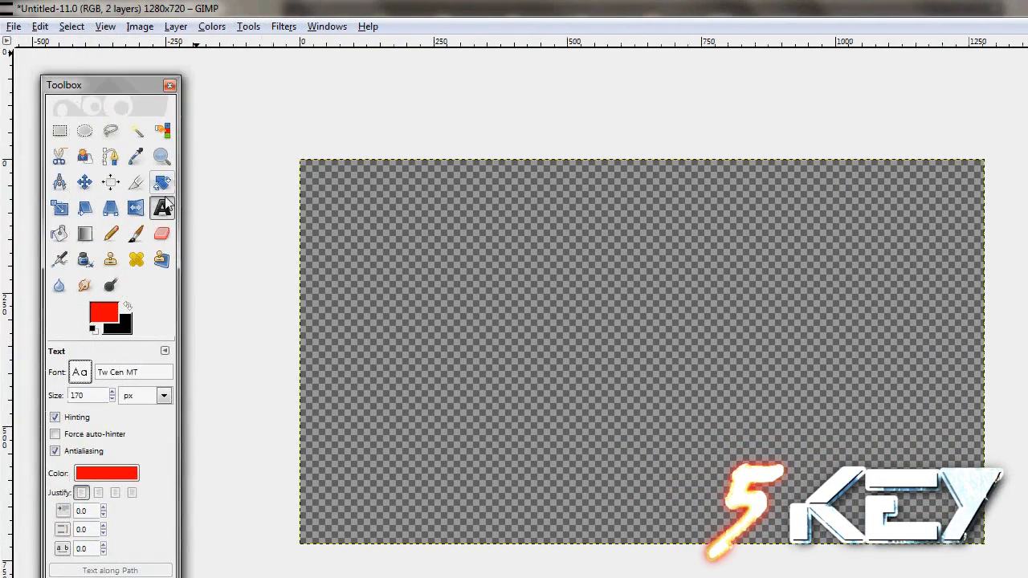
# Write 'Five' in red TRON font as a text box on the transparent layer
pyautogui.click(80, 371)
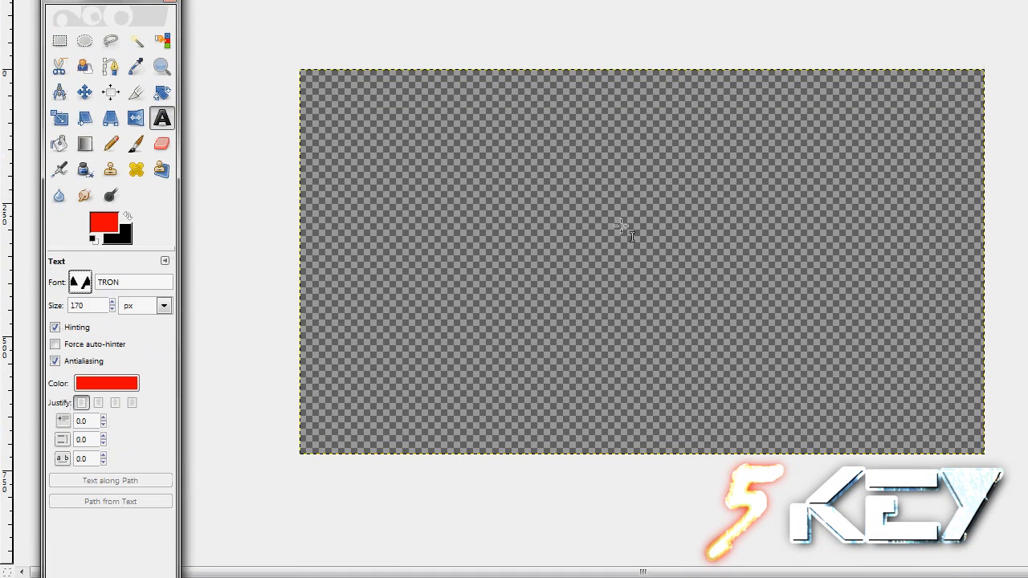
pyautogui.click(620, 227)
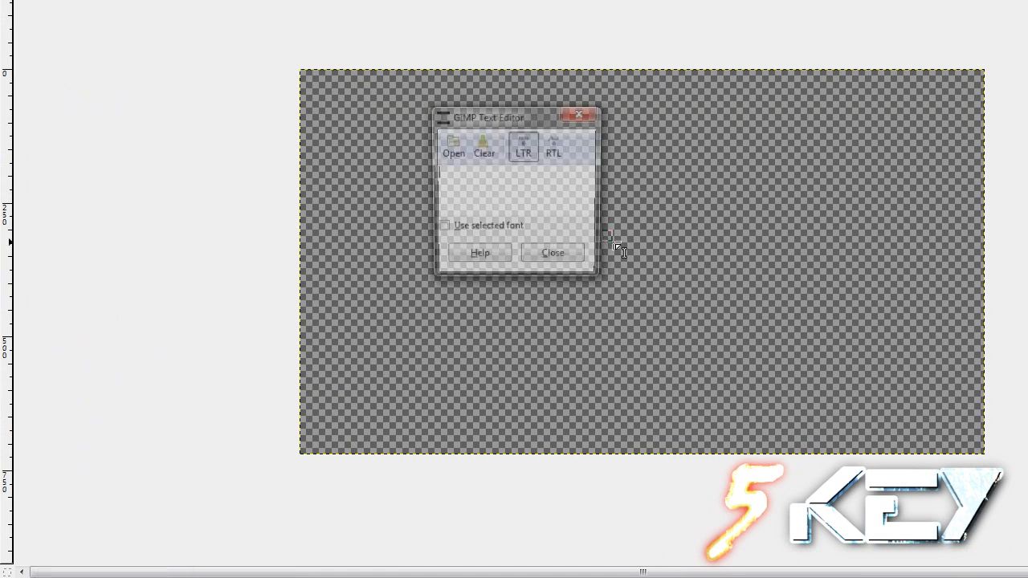
pyautogui.write('GFi')
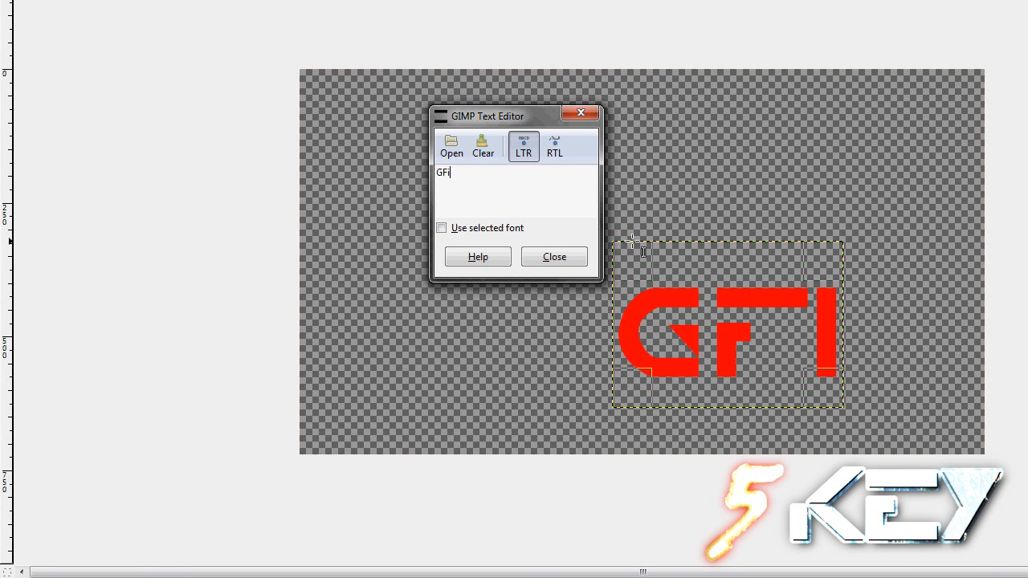
pyautogui.write('Five')
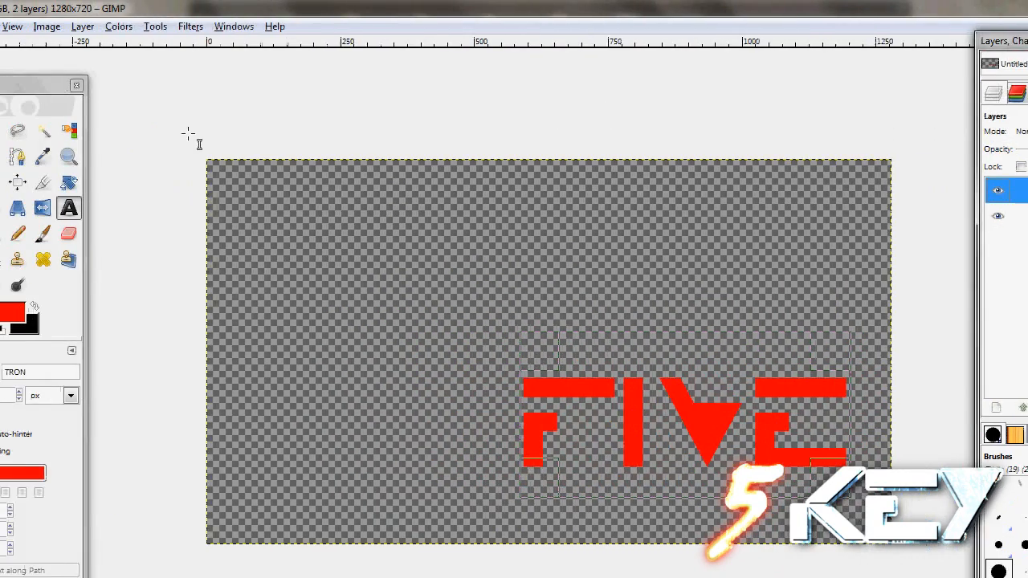
# Select the red FIVE letters by colour
pyautogui.click(70, 25)
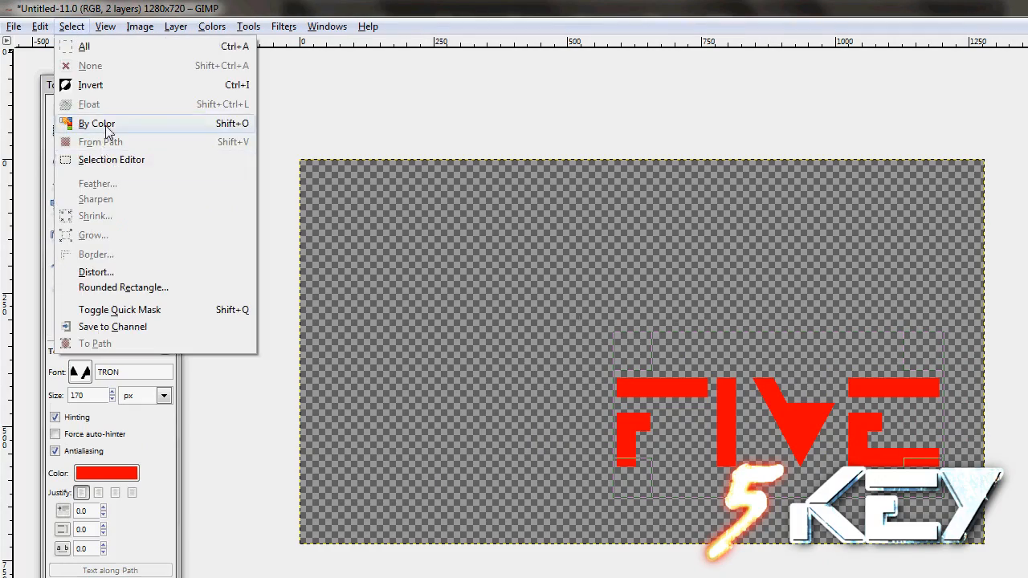
pyautogui.click(97, 123)
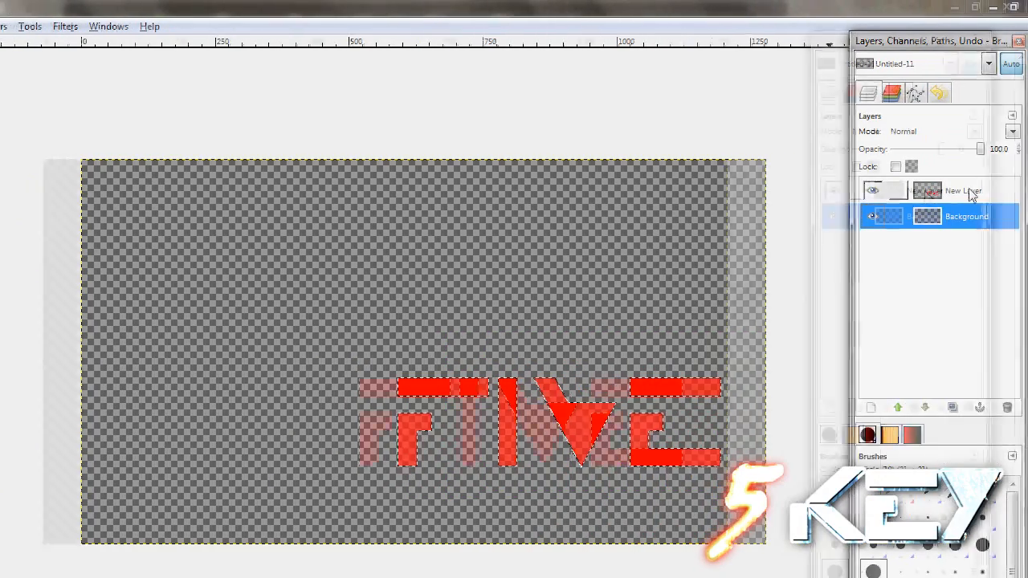
pyautogui.click(72, 26)
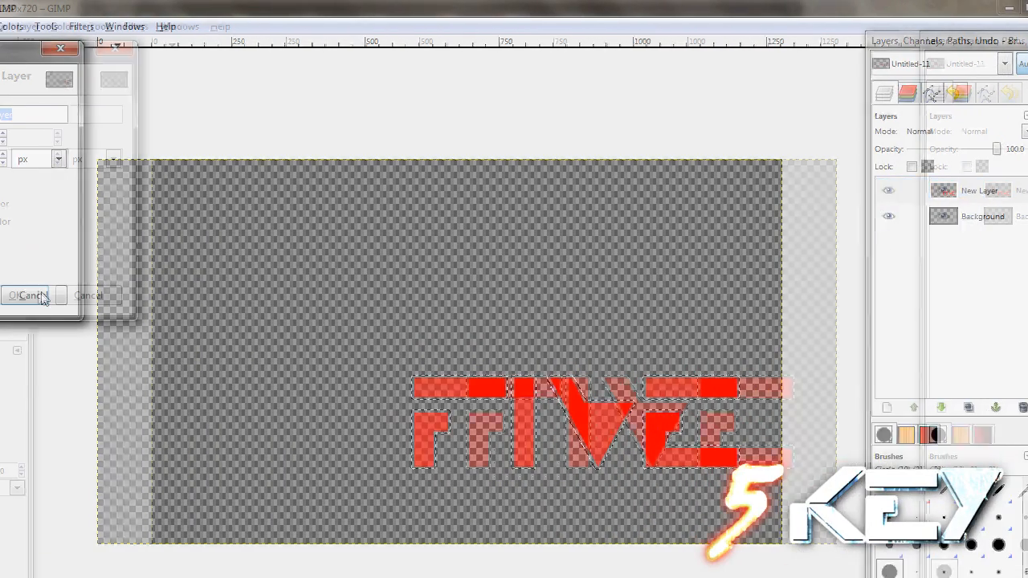
# Put a white bucket-filled copy of the letter selection on a new layer beneath the text
pyautogui.click(18, 295)
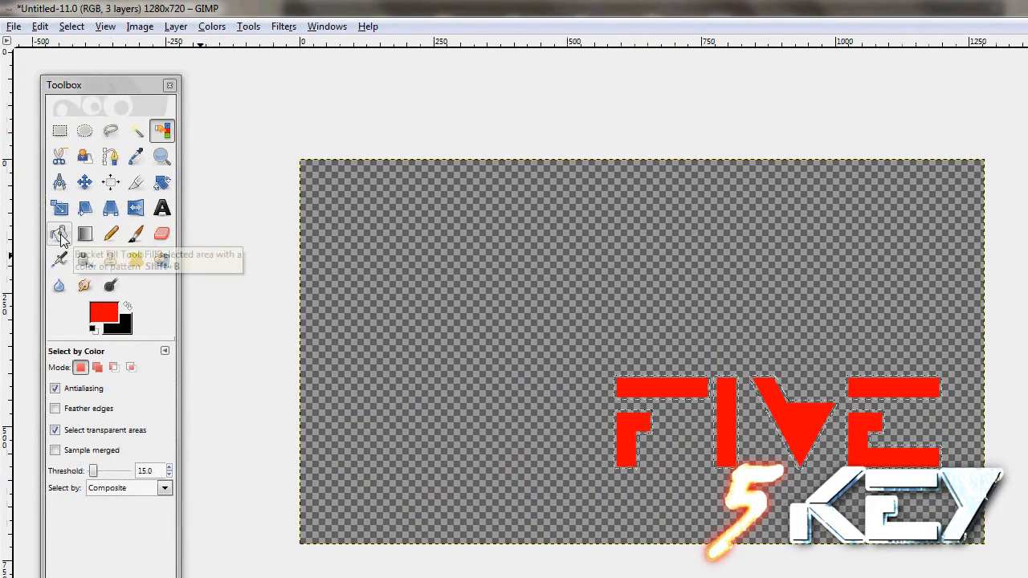
pyautogui.click(95, 307)
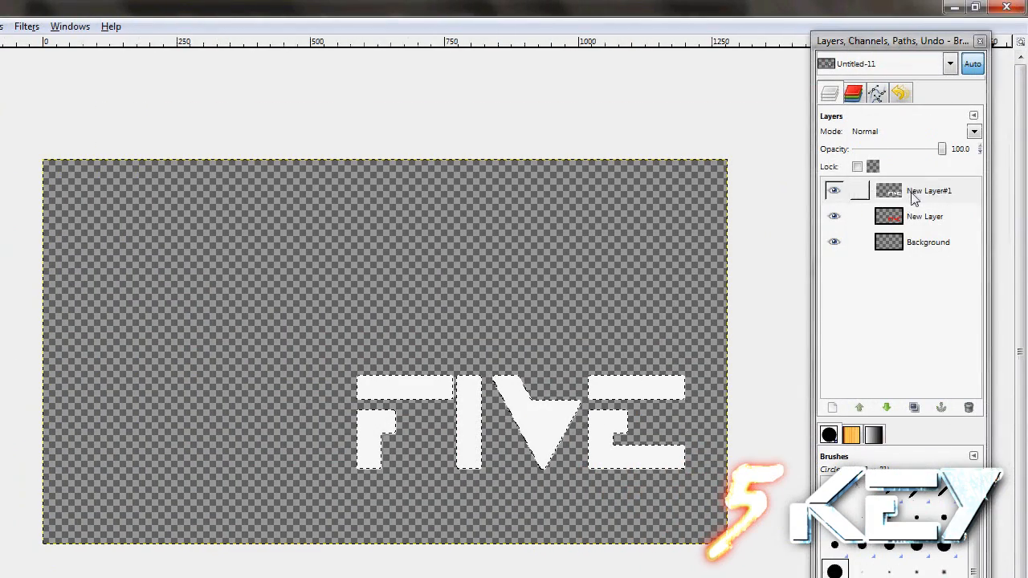
pyautogui.click(928, 190)
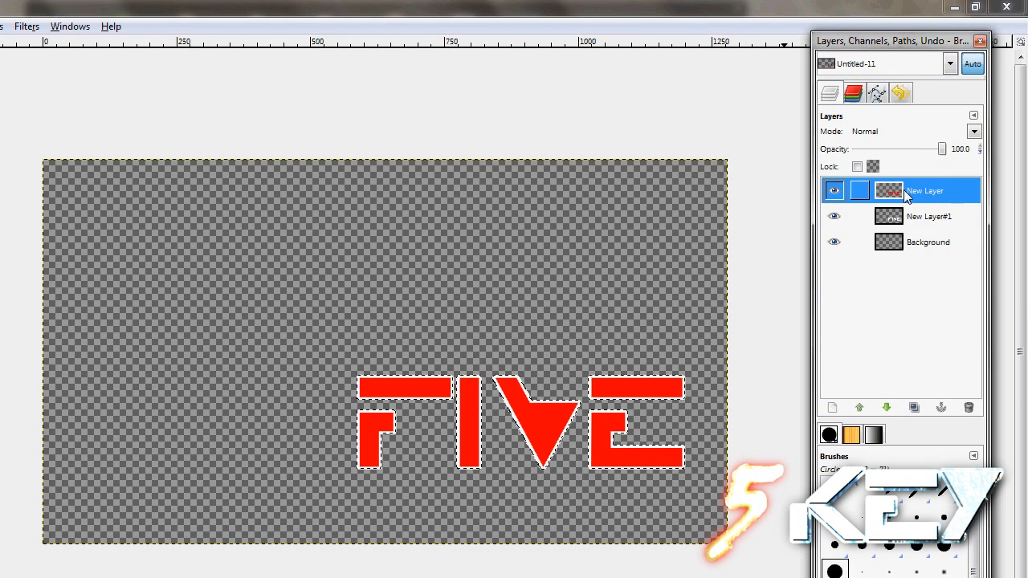
# Apply the Glossy Alpha-to-Logo effect with the Flare Sizefac 101 gradient to FIVE
pyautogui.click(245, 26)
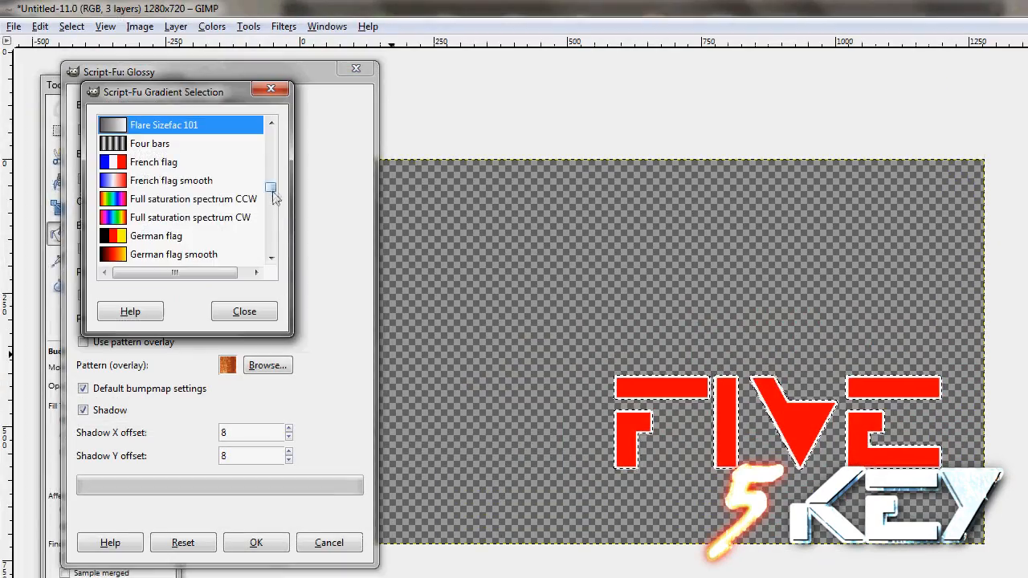
pyautogui.scroll(-3)
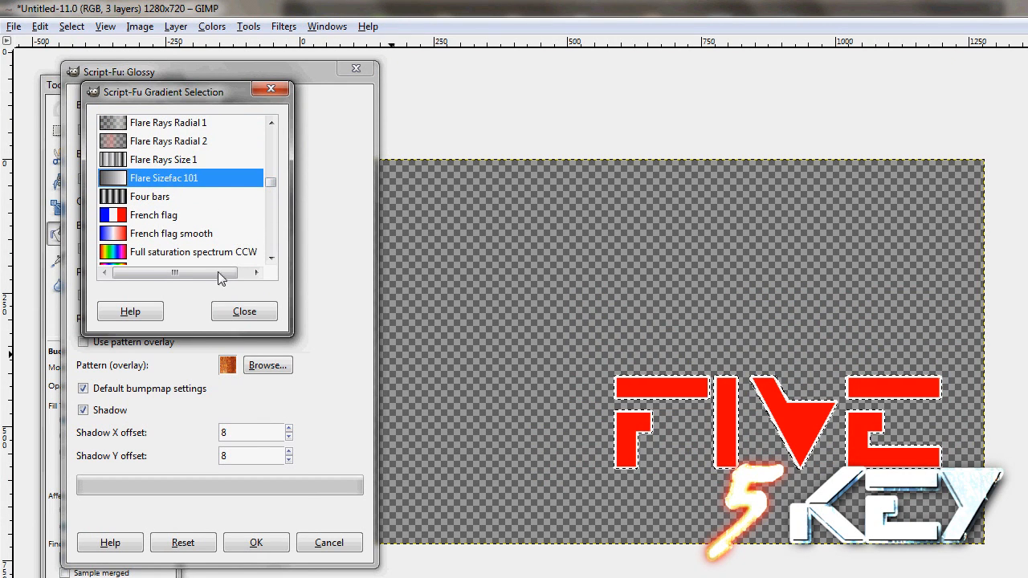
pyautogui.click(244, 311)
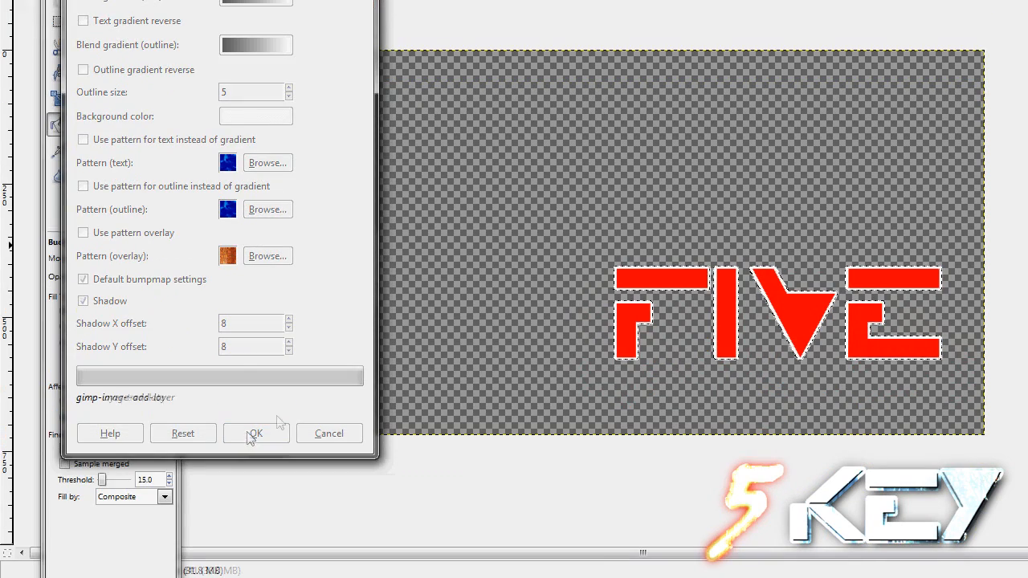
pyautogui.click(255, 433)
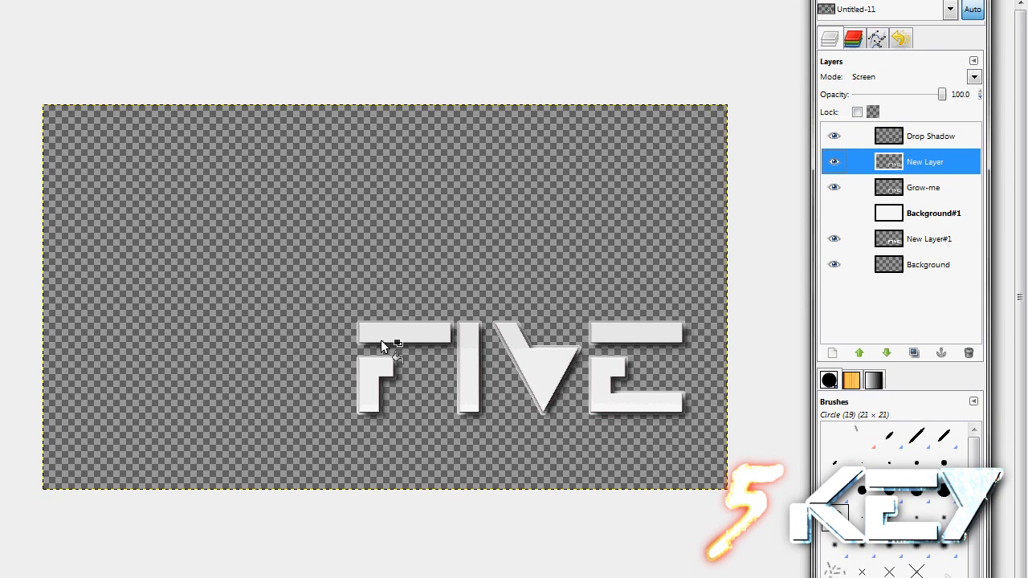
pyautogui.moveTo(388, 371)
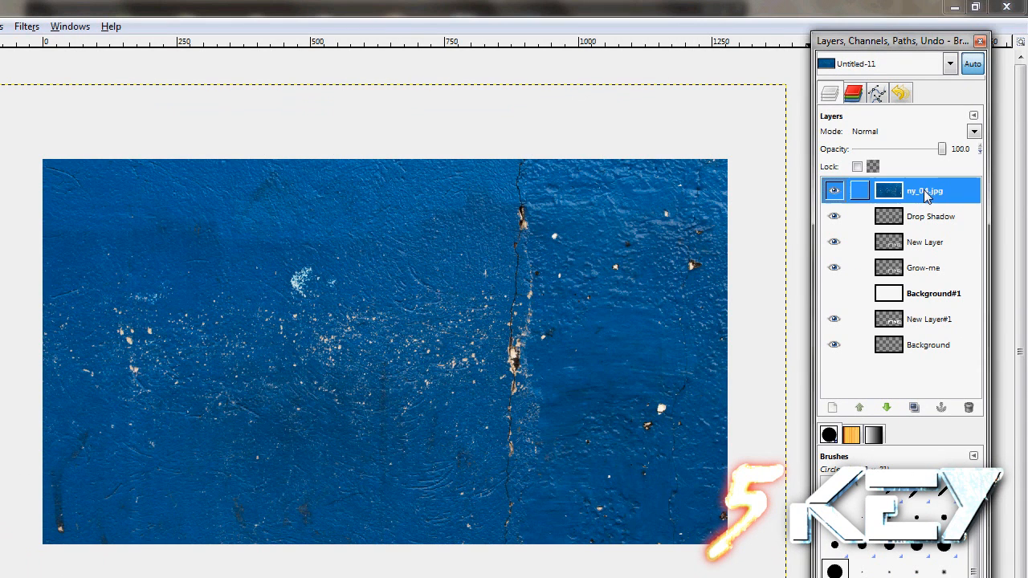
# Set the blue ny_04.jpg texture layer's blend mode to Dodge for an icy look
pyautogui.doubleClick(927, 191)
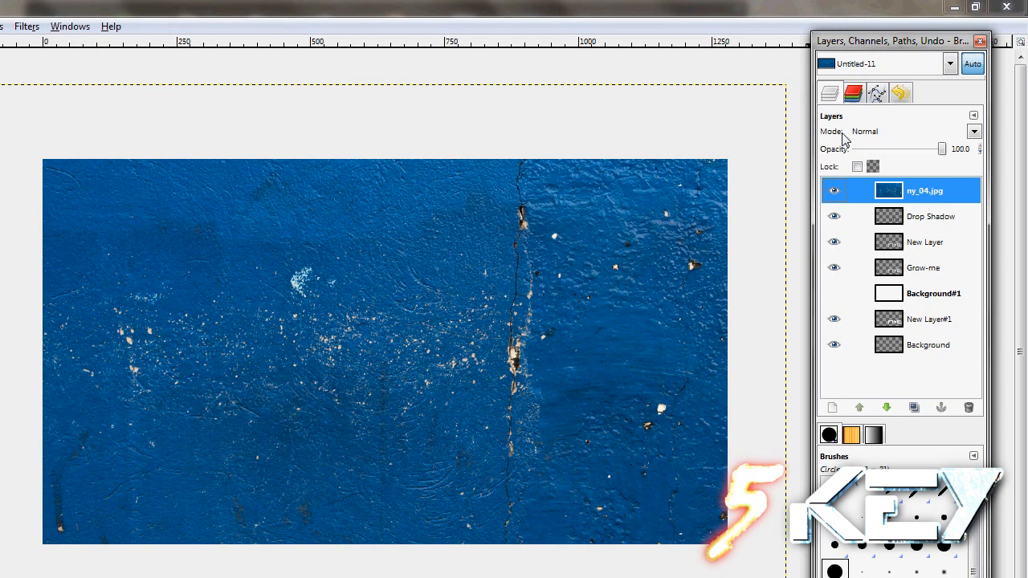
pyautogui.click(974, 130)
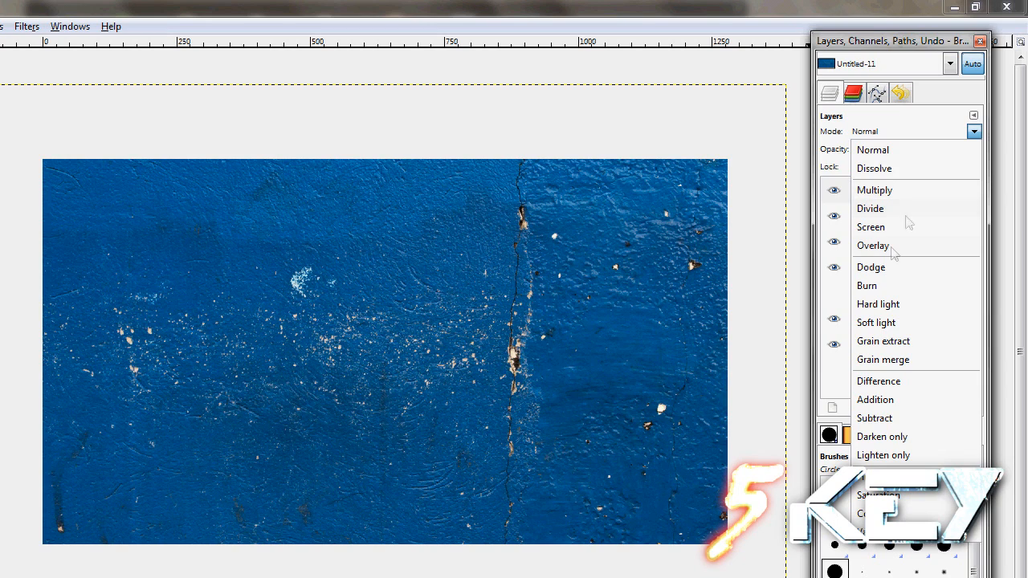
pyautogui.moveTo(891, 255)
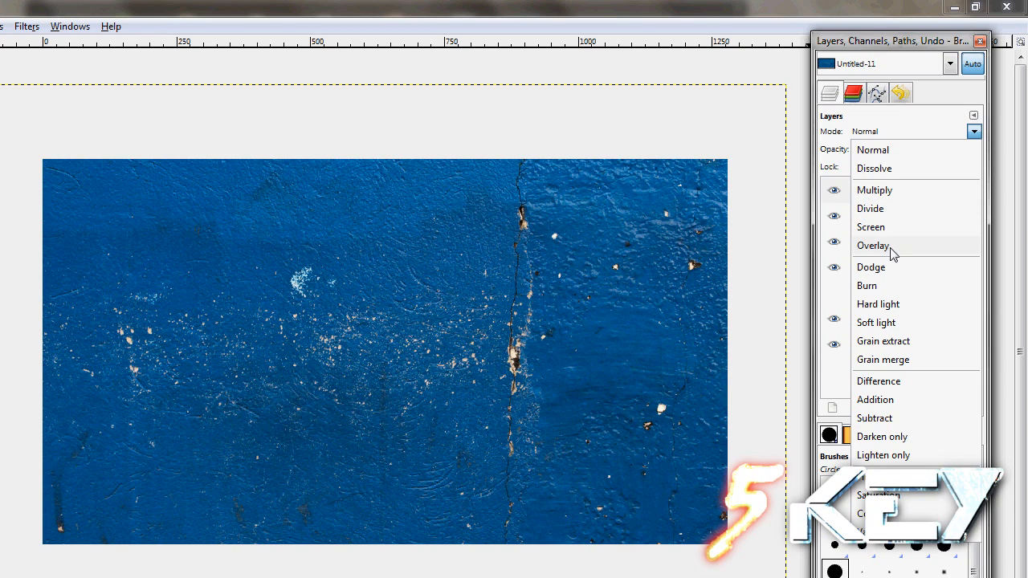
pyautogui.moveTo(883, 304)
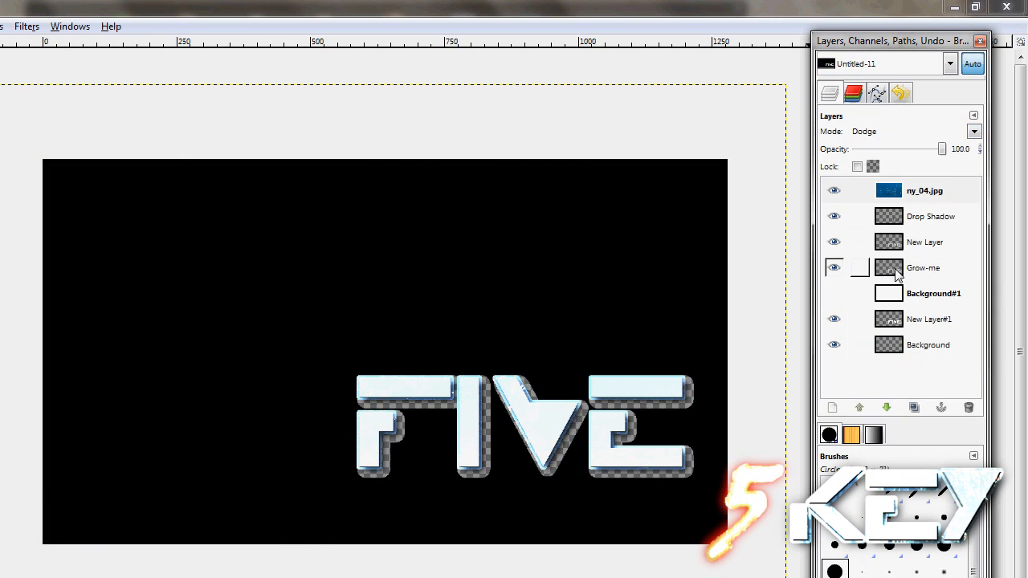
# Clear the Grow-me layer's black fill so FIVE sits on a transparent canvas
pyautogui.rightClick(924, 190)
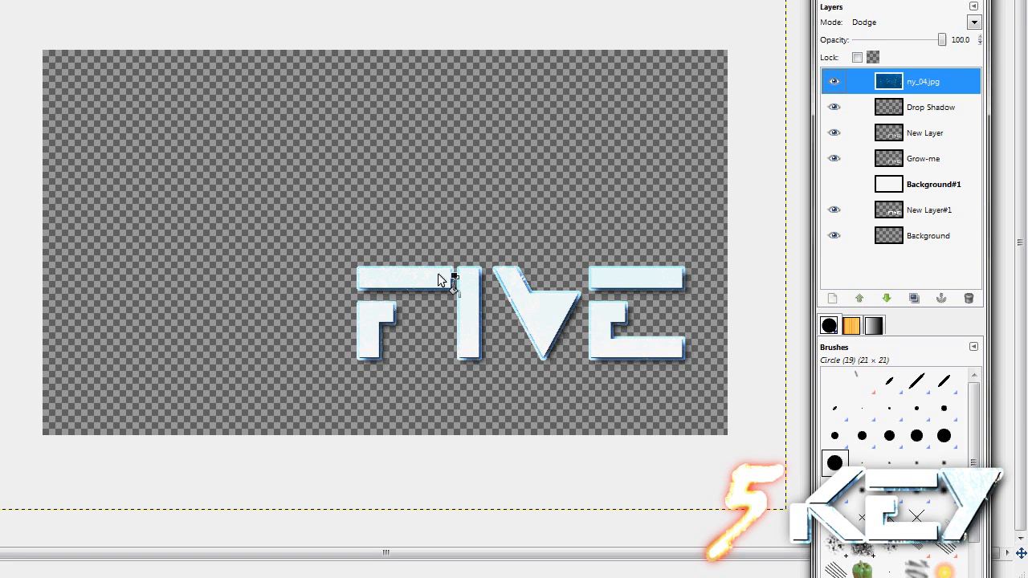
pyautogui.moveTo(426, 269)
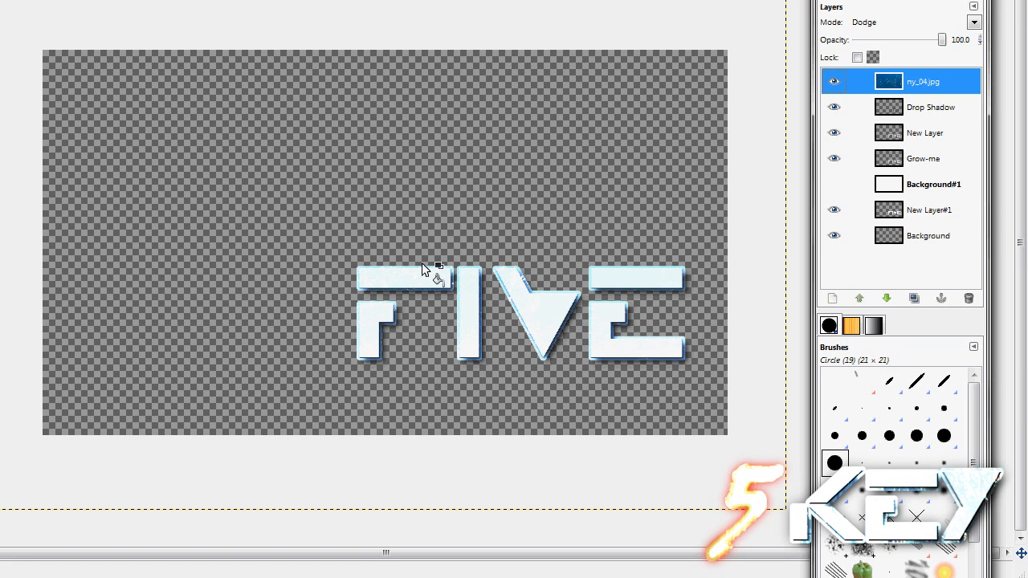